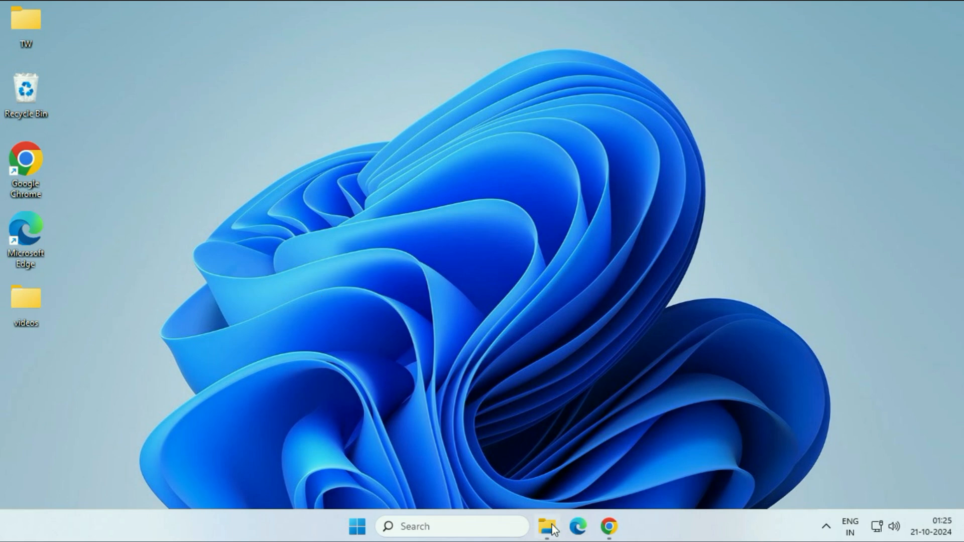
# Step: Open This PC in File Explorer to review drives C:, D: and E:
pyautogui.click(547, 540)
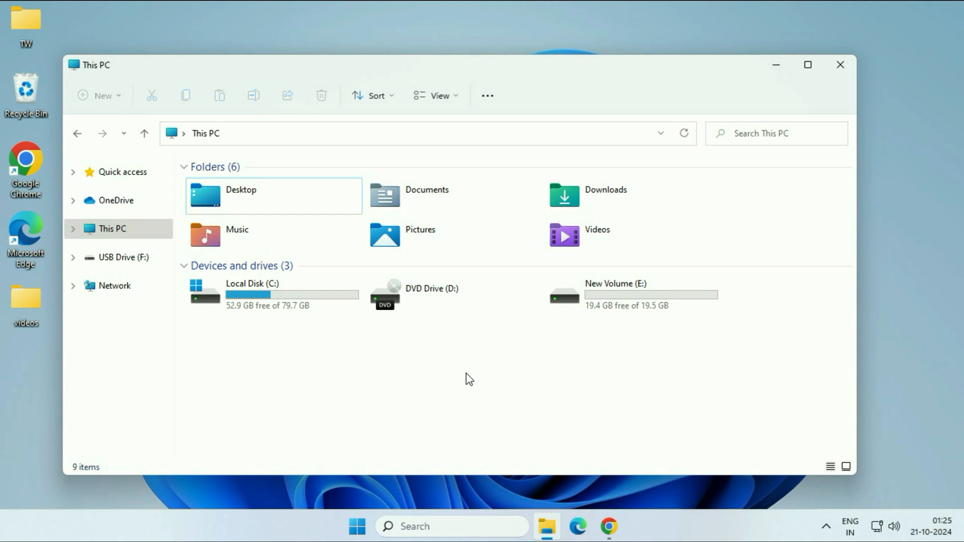
pyautogui.moveTo(618, 456)
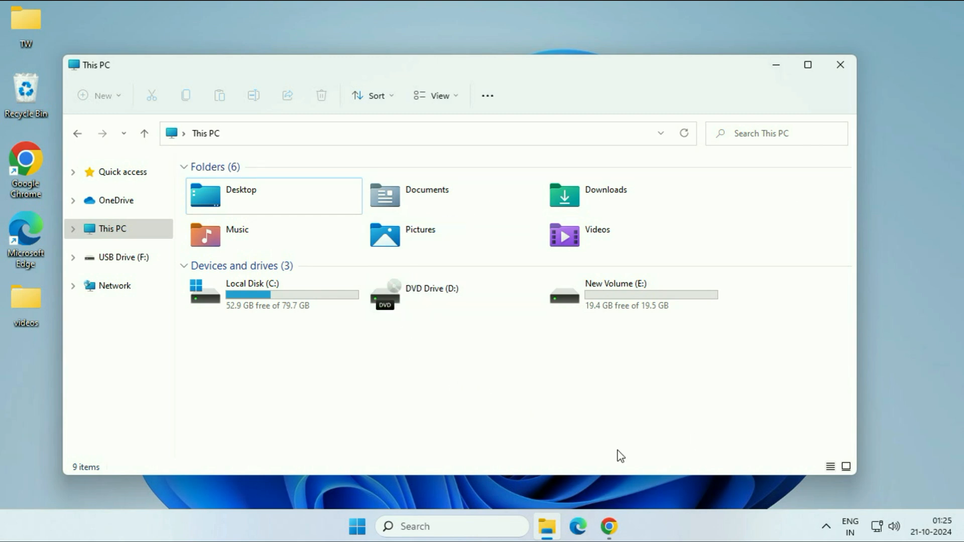
pyautogui.moveTo(274, 402)
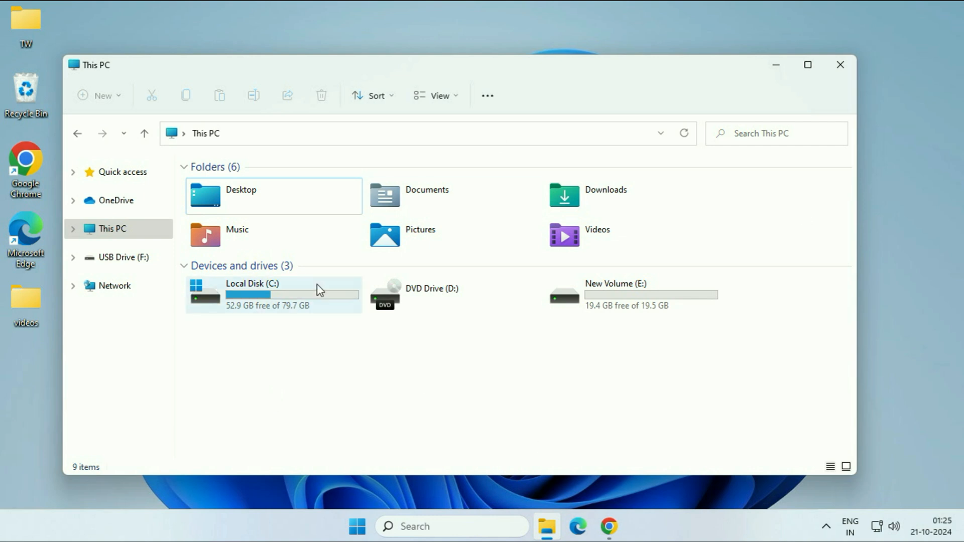
pyautogui.moveTo(319, 289)
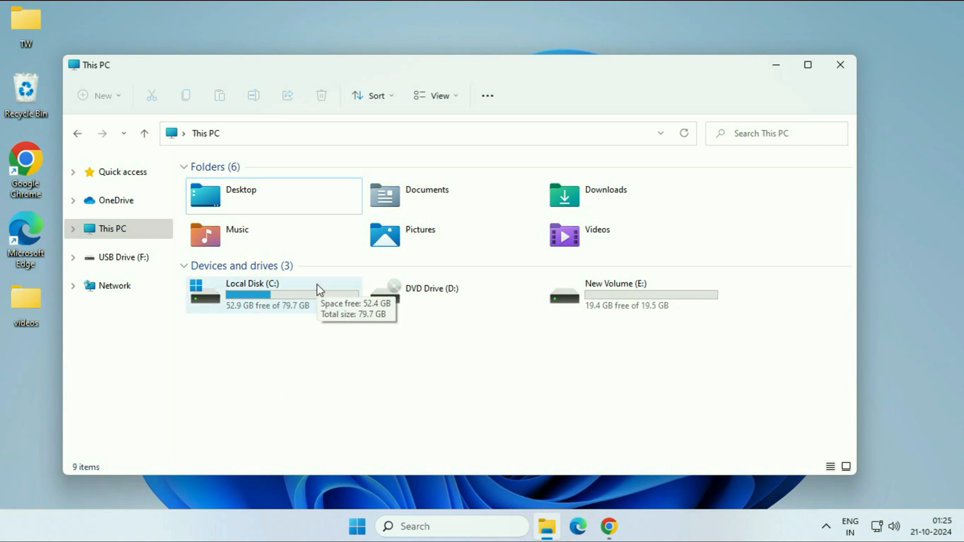
pyautogui.moveTo(678, 371)
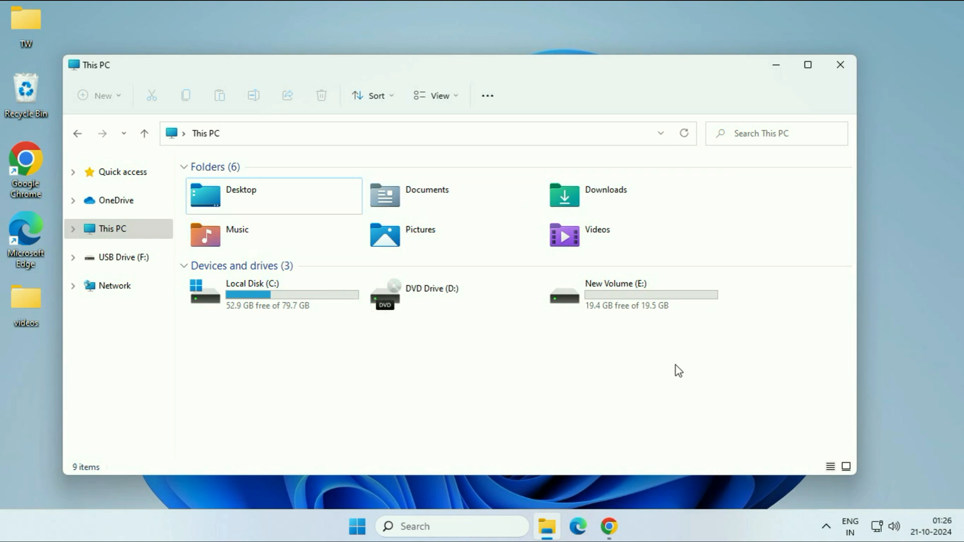
pyautogui.moveTo(757, 341)
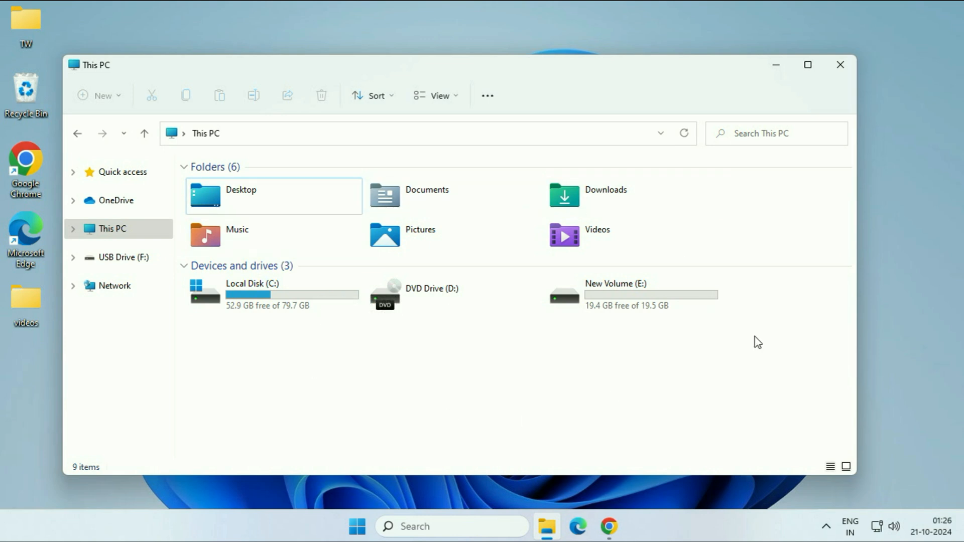
# Step: Open Disk Management showing removable Disk 1's 59.46 GB exFAT partition with no drive letter
pyautogui.click(433, 294)
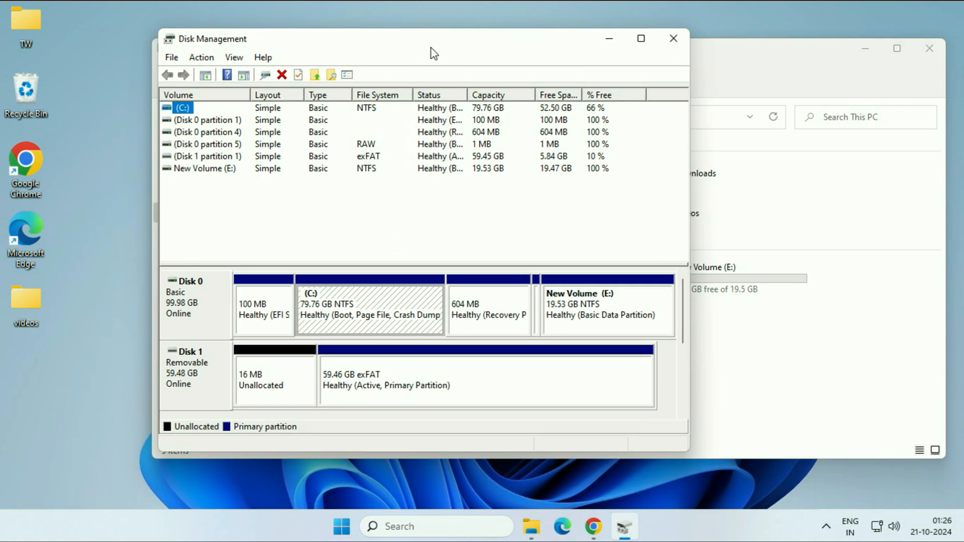
pyautogui.moveTo(434, 181)
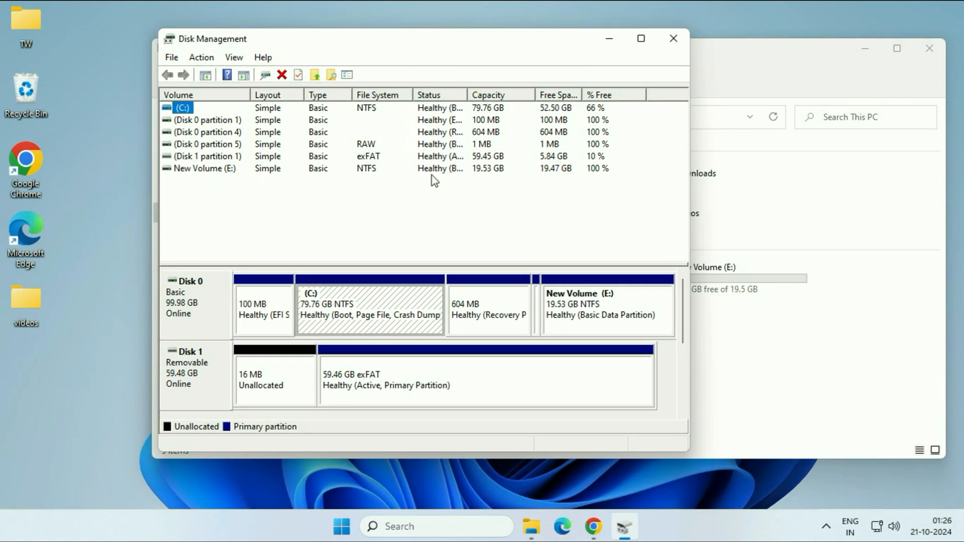
pyautogui.moveTo(422, 40); pyautogui.dragTo(504, 17)
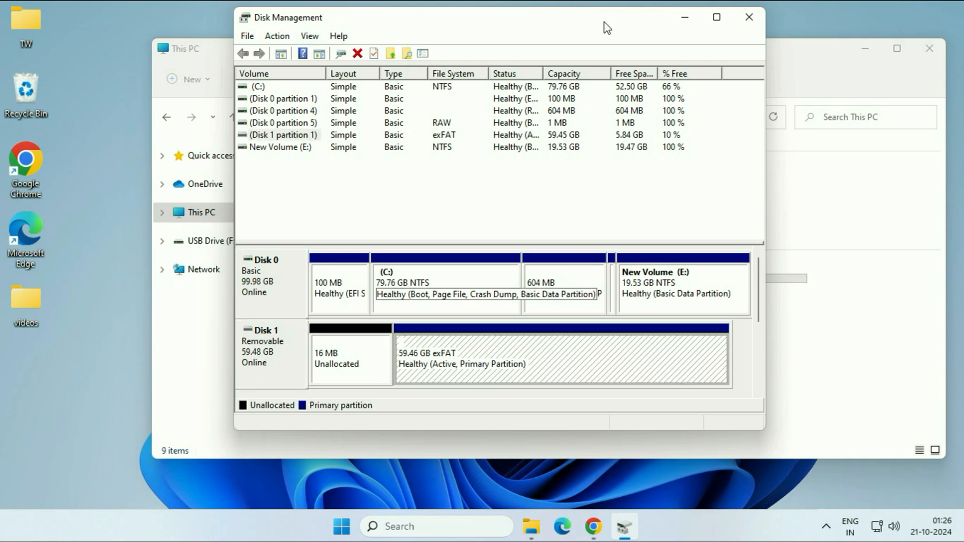
pyautogui.click(749, 16)
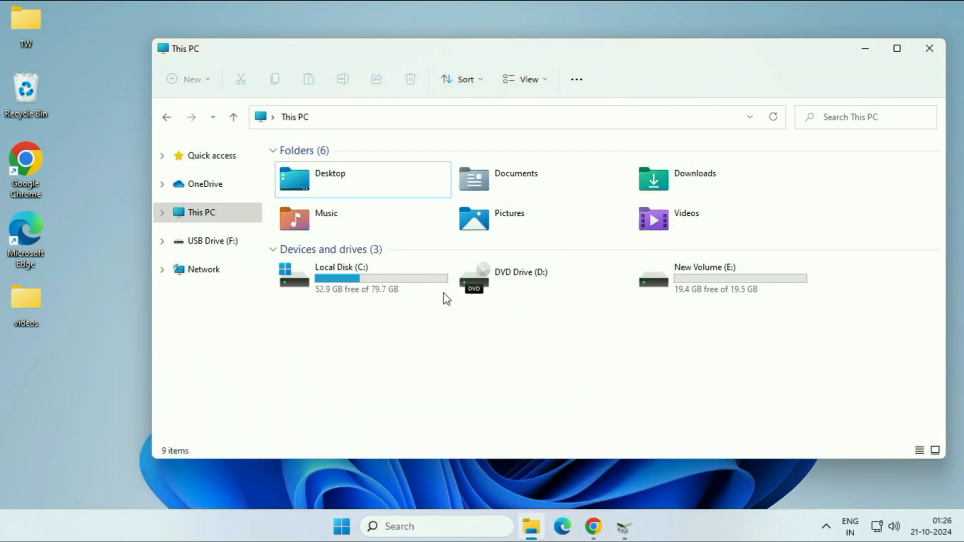
pyautogui.moveTo(624, 536)
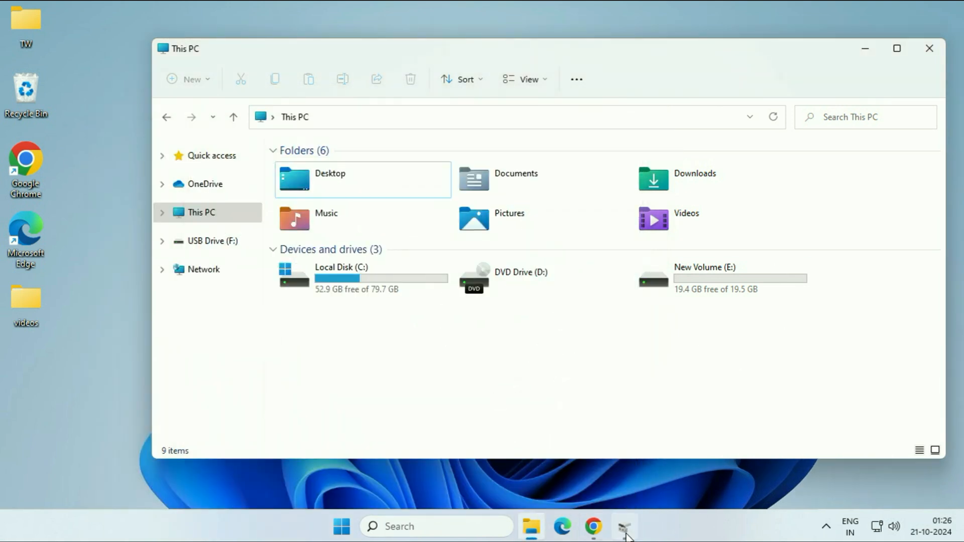
pyautogui.click(625, 527)
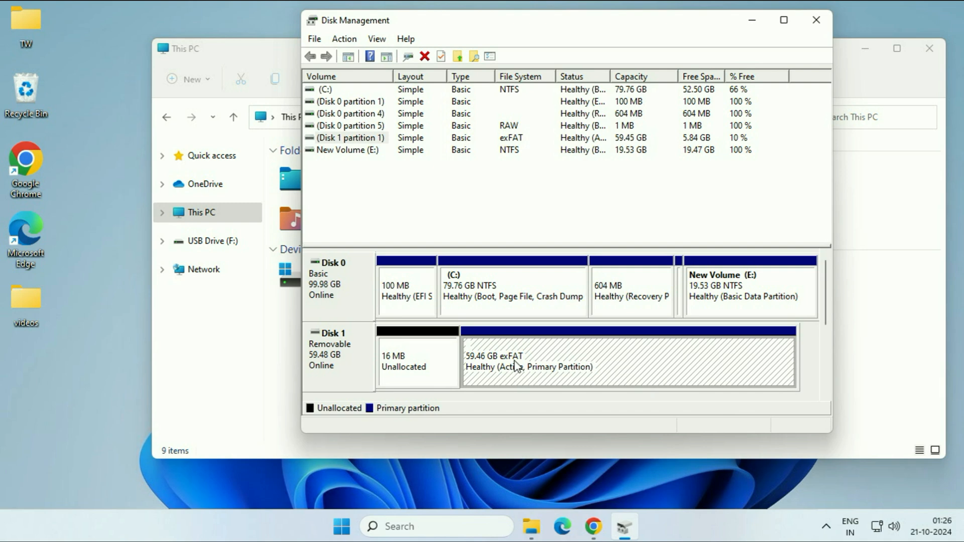
# Step: Assign drive letter F to the removable exFAT partition so it appears as USB Drive (F:)
pyautogui.rightClick(518, 368)
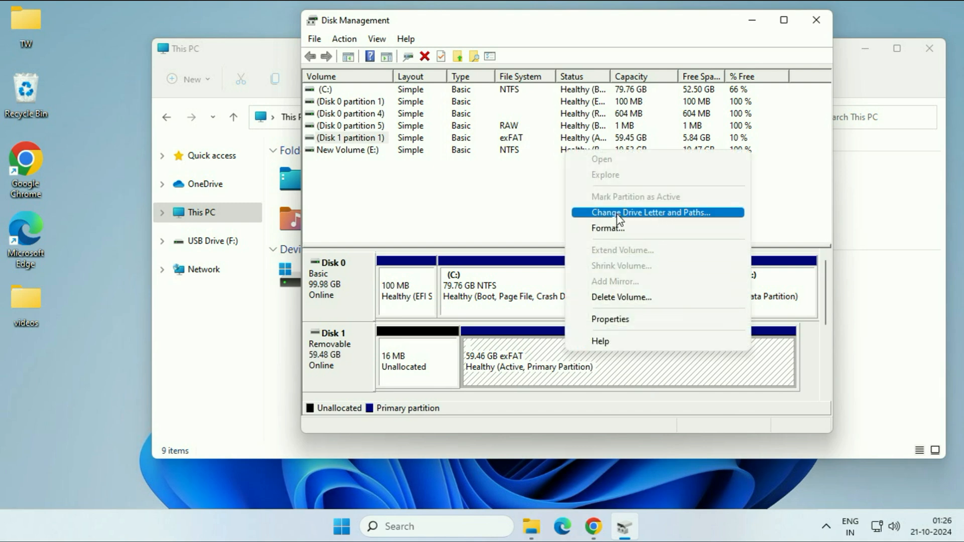
pyautogui.click(652, 212)
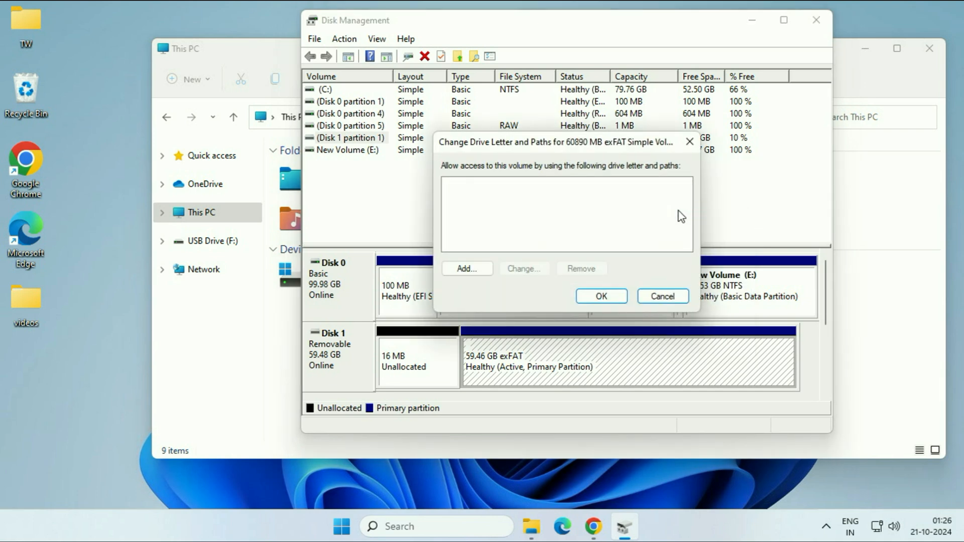
pyautogui.click(467, 268)
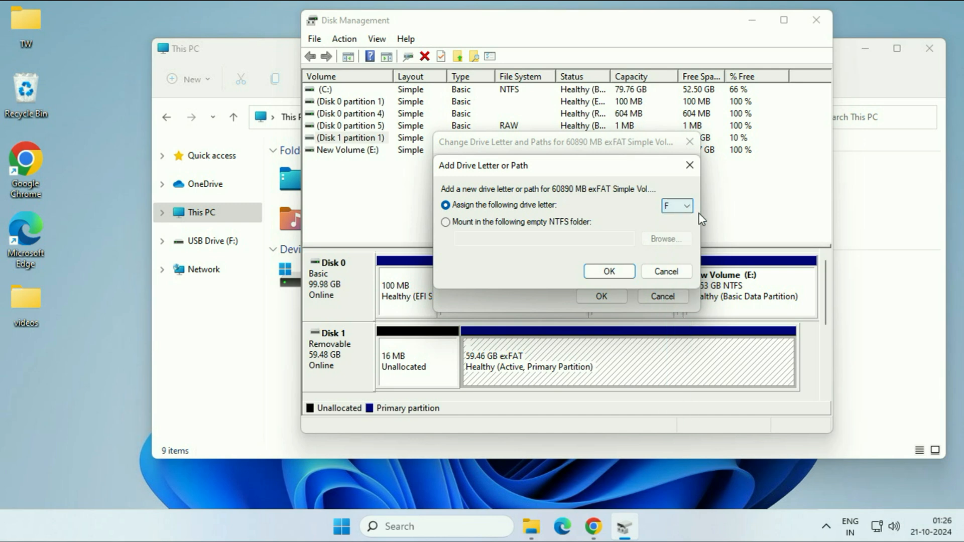
pyautogui.click(609, 271)
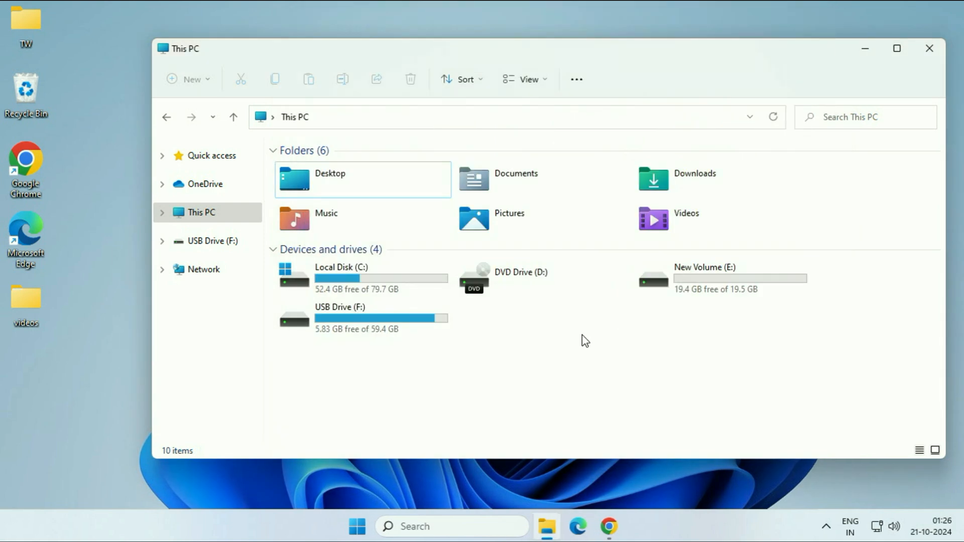
pyautogui.rightClick(584, 340)
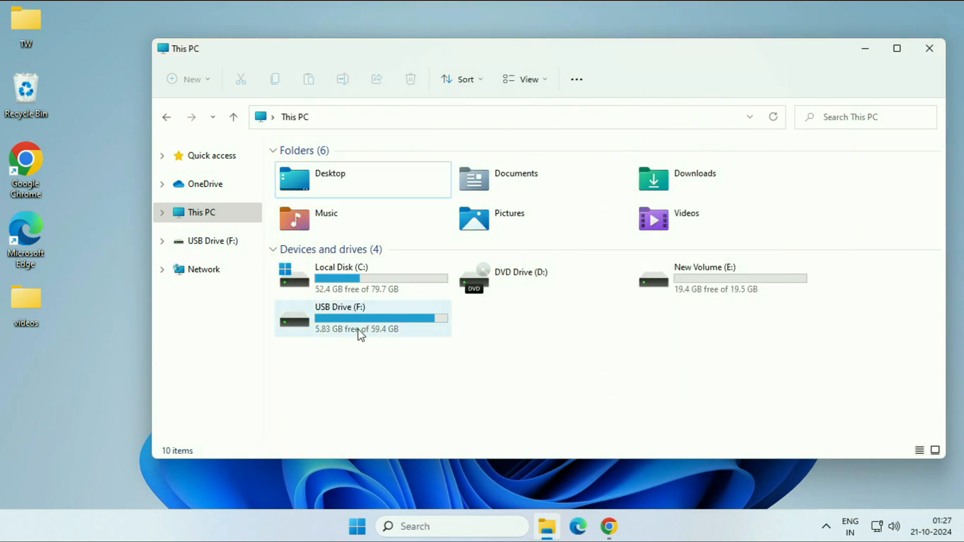
pyautogui.click(361, 318)
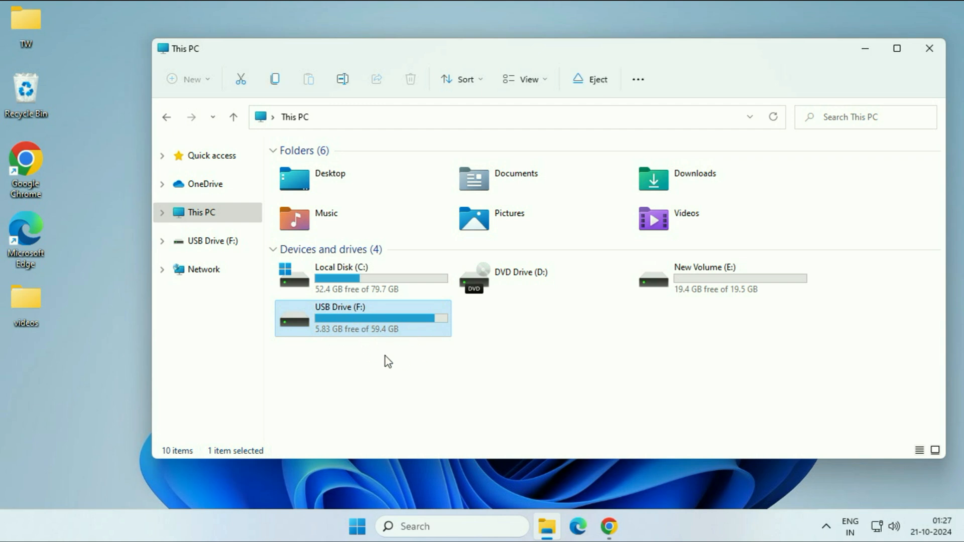
pyautogui.doubleClick(361, 318)
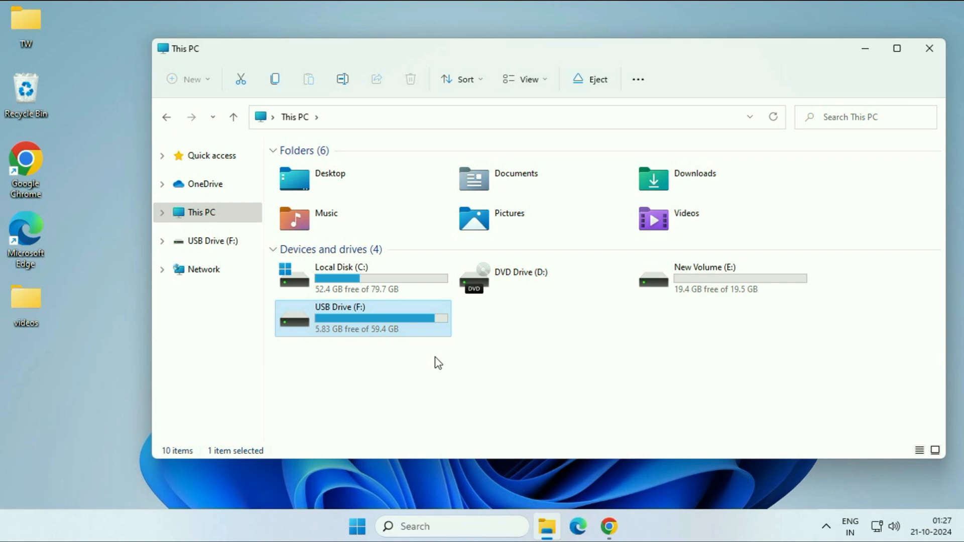
pyautogui.moveTo(543, 364)
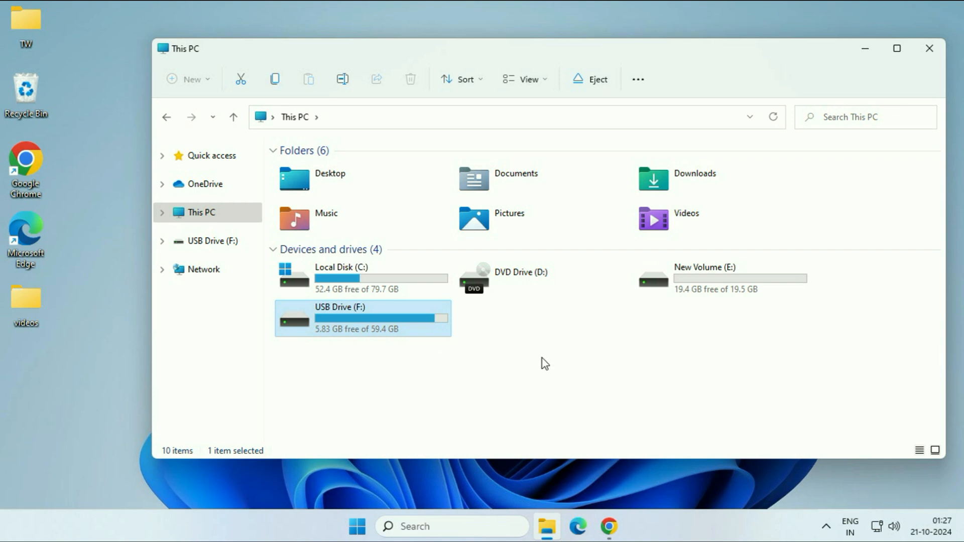
pyautogui.moveTo(611, 349)
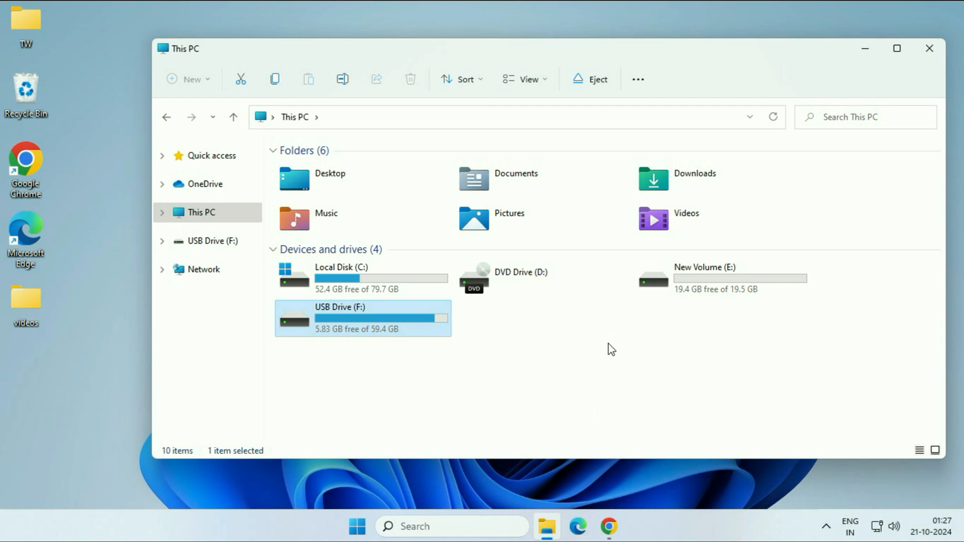
pyautogui.rightClick(358, 540)
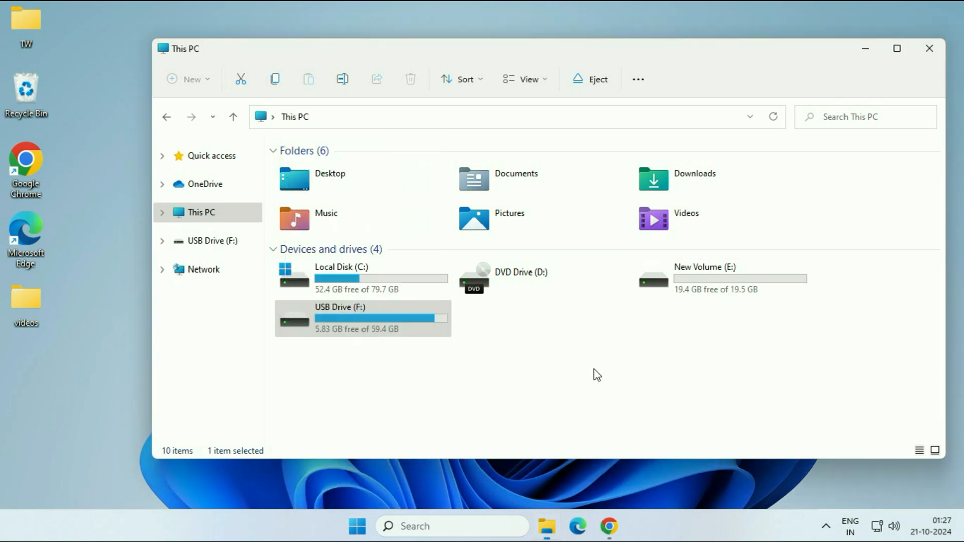
pyautogui.click(326, 446)
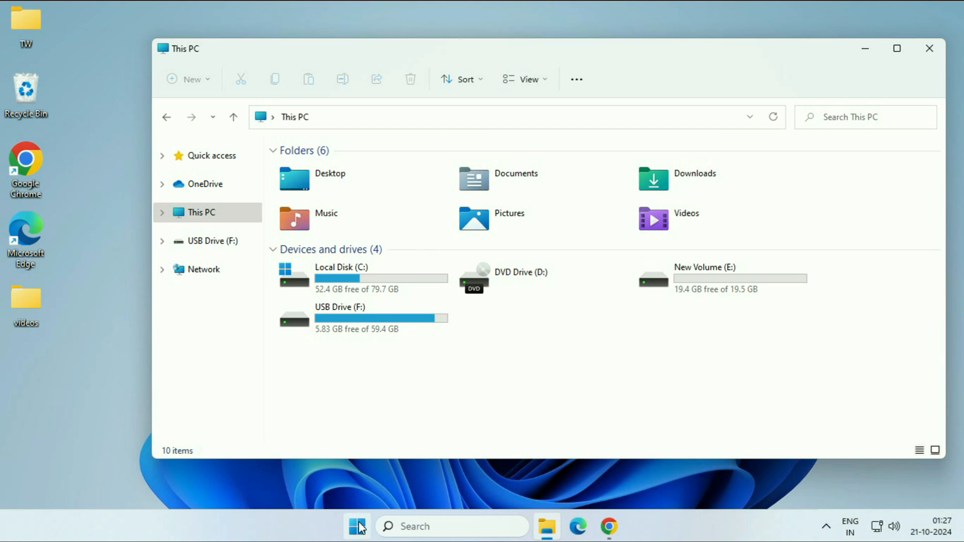
# Step: Open Device Manager maximized and select Intel SD Host Controller under SD host adapters
pyautogui.rightClick(357, 526)
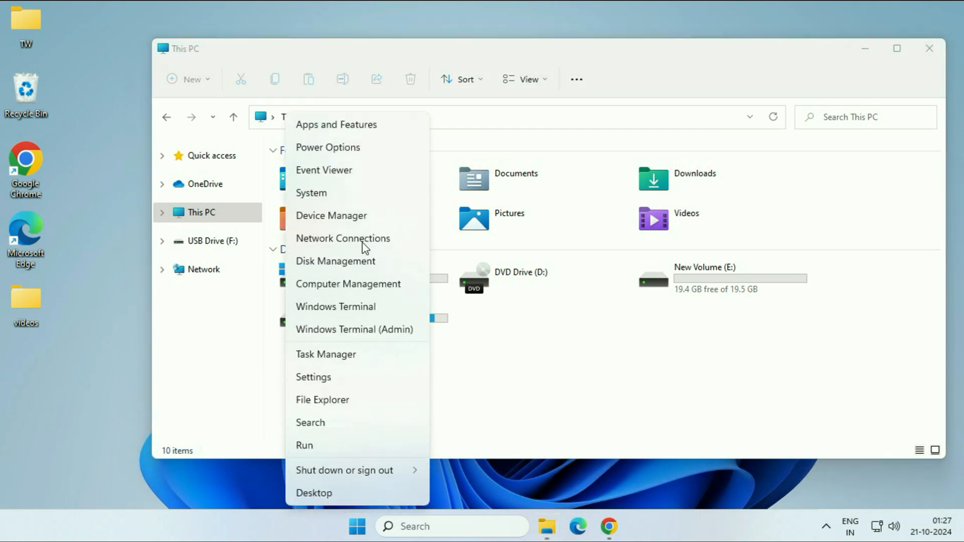
pyautogui.moveTo(355, 225)
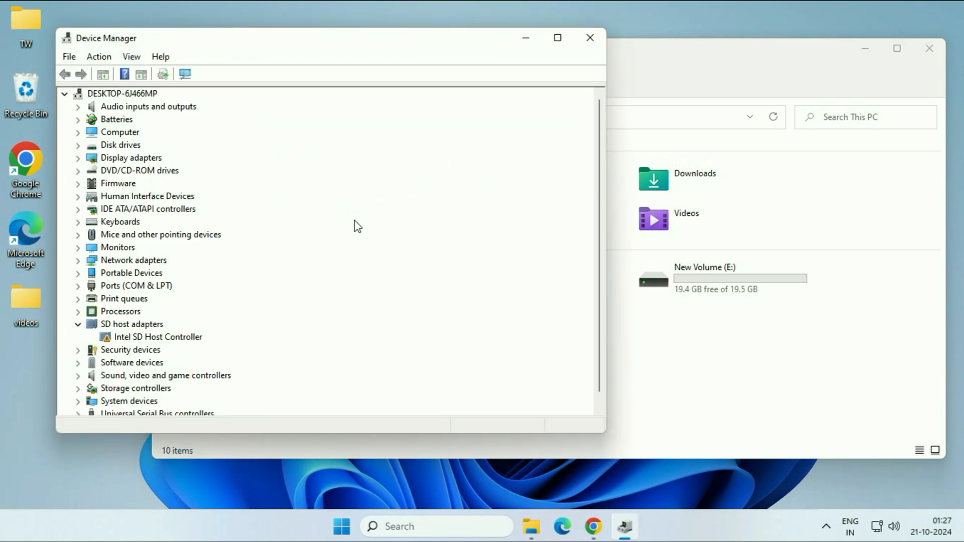
pyautogui.click(557, 38)
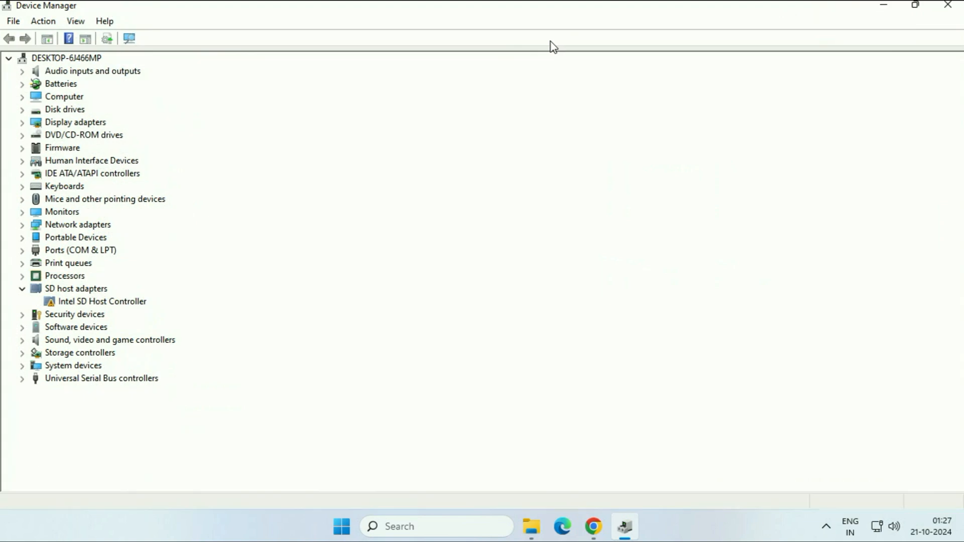
pyautogui.moveTo(417, 249)
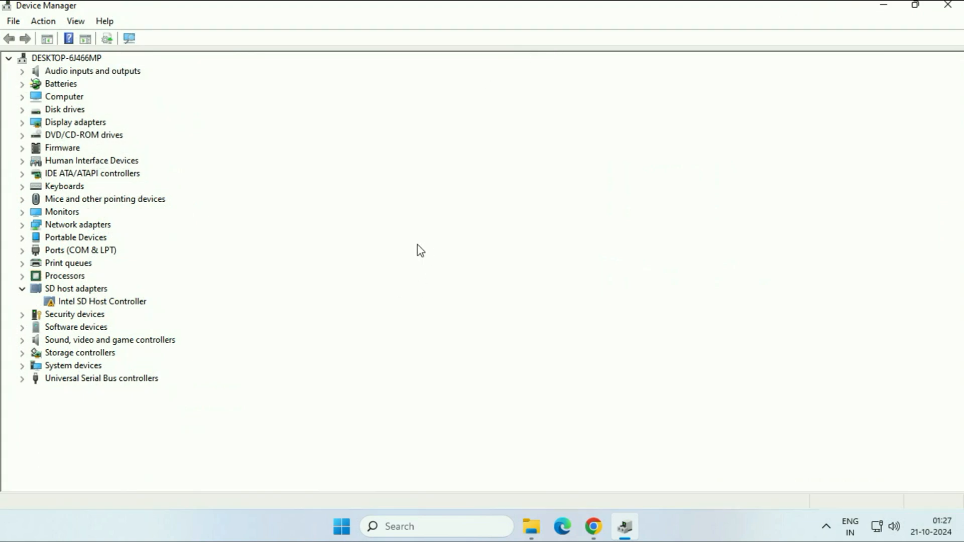
pyautogui.moveTo(80, 283)
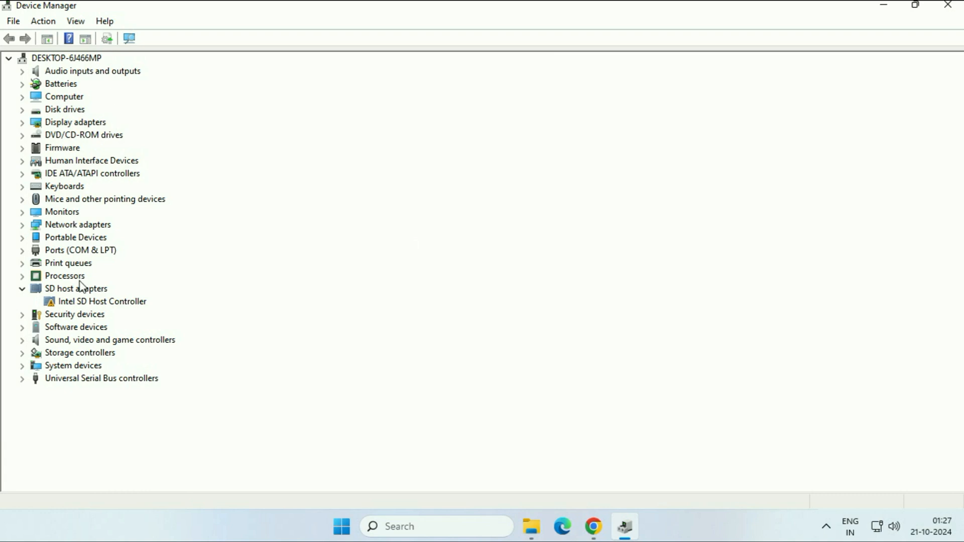
pyautogui.click(96, 302)
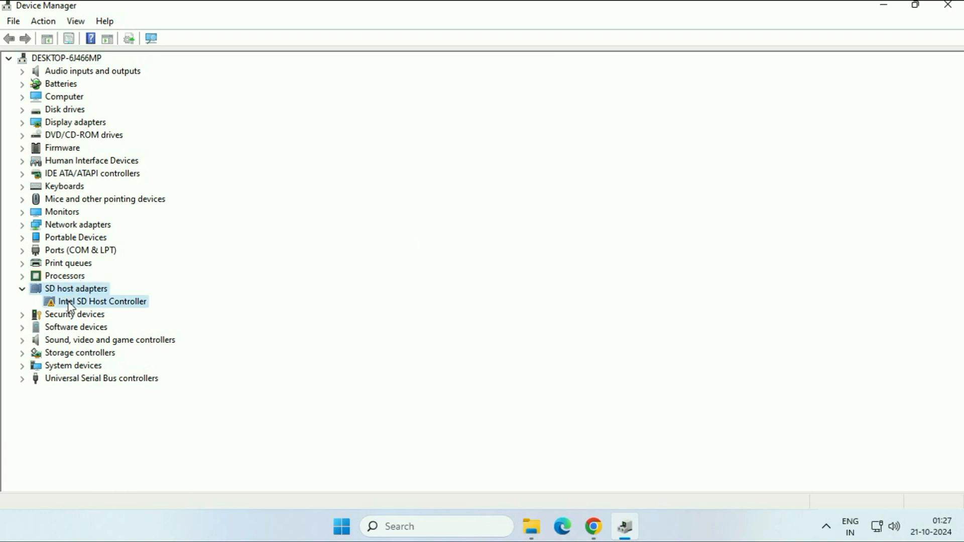
pyautogui.click(88, 301)
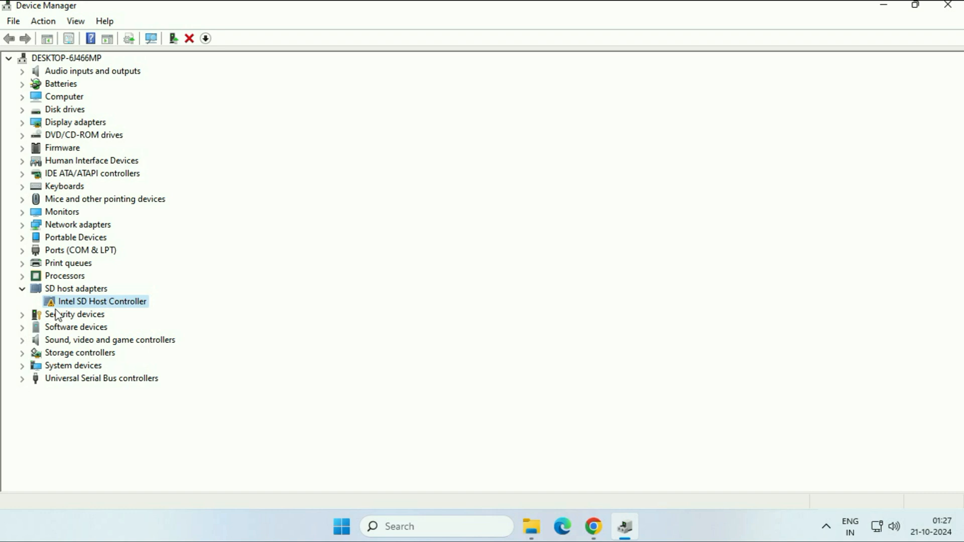
pyautogui.moveTo(100, 304)
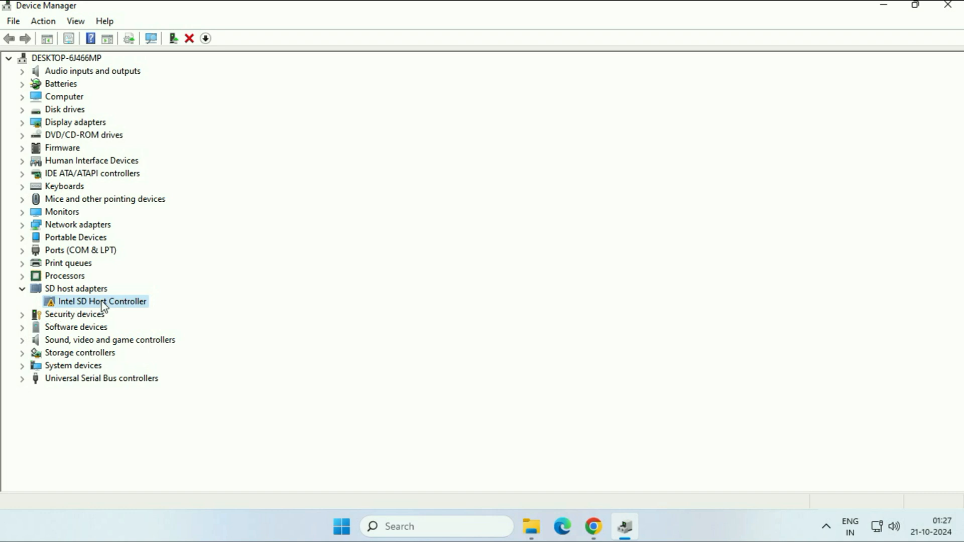
# Step: Search automatically for an updated Intel SD Host Controller driver; best driver already installed
pyautogui.rightClick(100, 301)
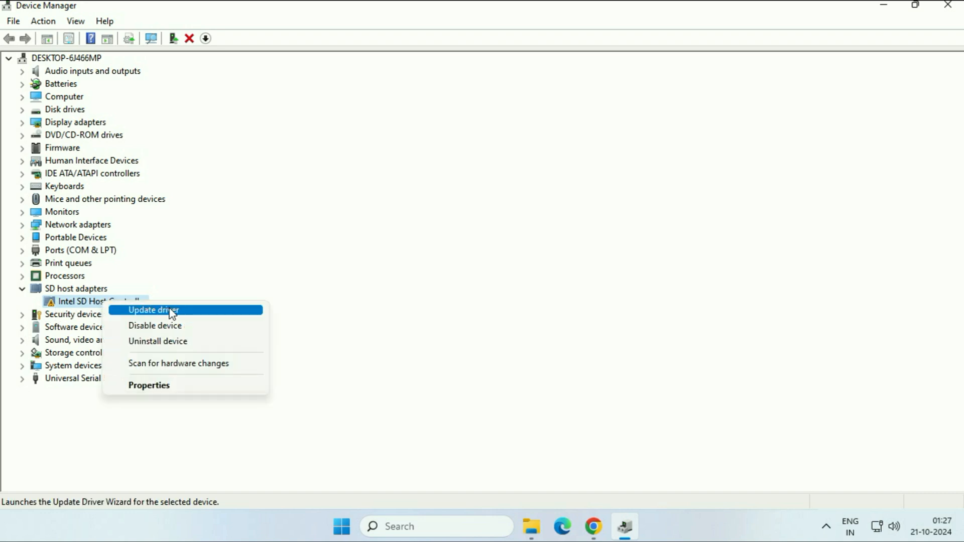
pyautogui.click(152, 310)
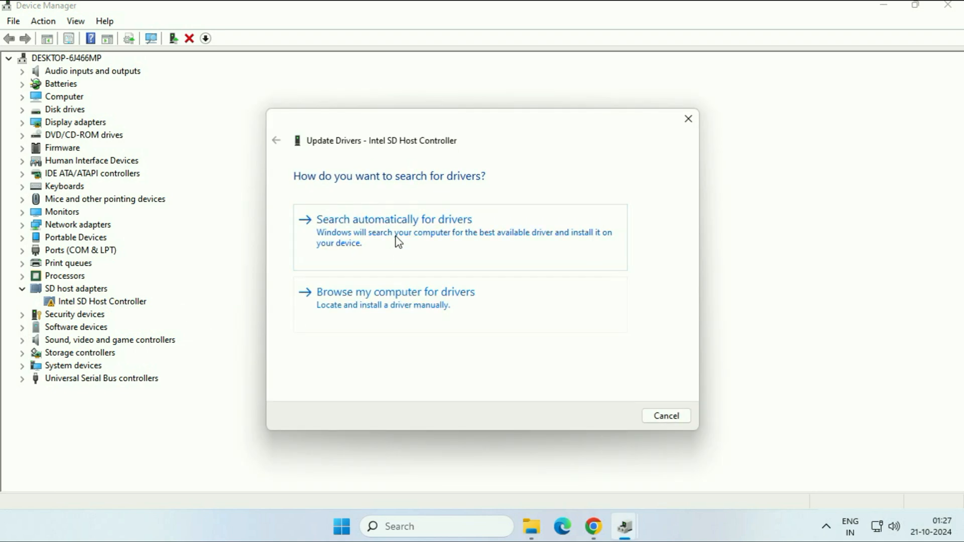
pyautogui.click(395, 219)
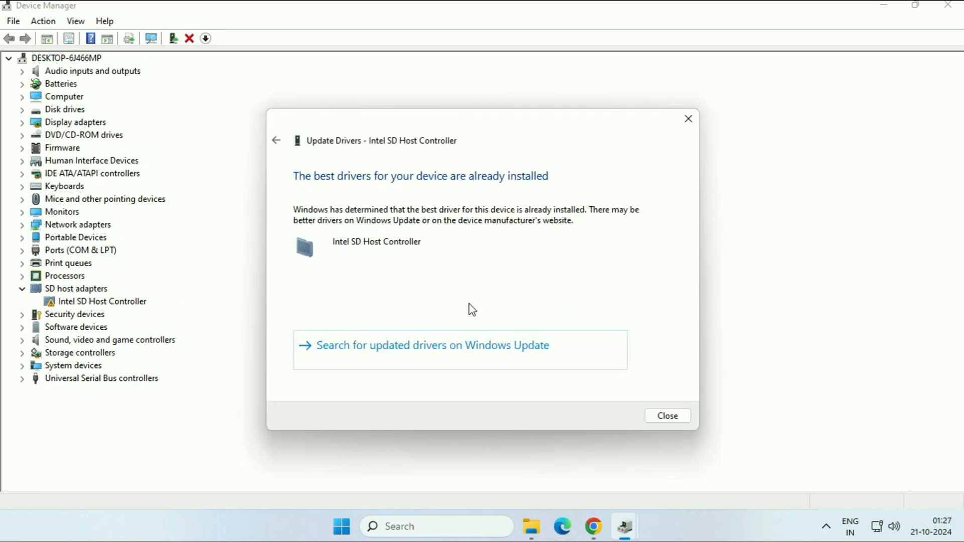
pyautogui.click(667, 415)
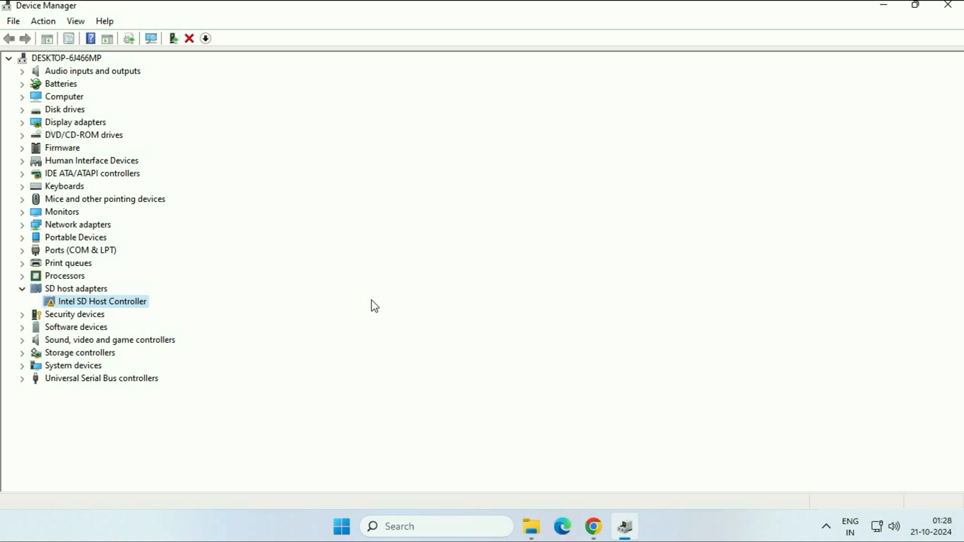
pyautogui.moveTo(119, 298)
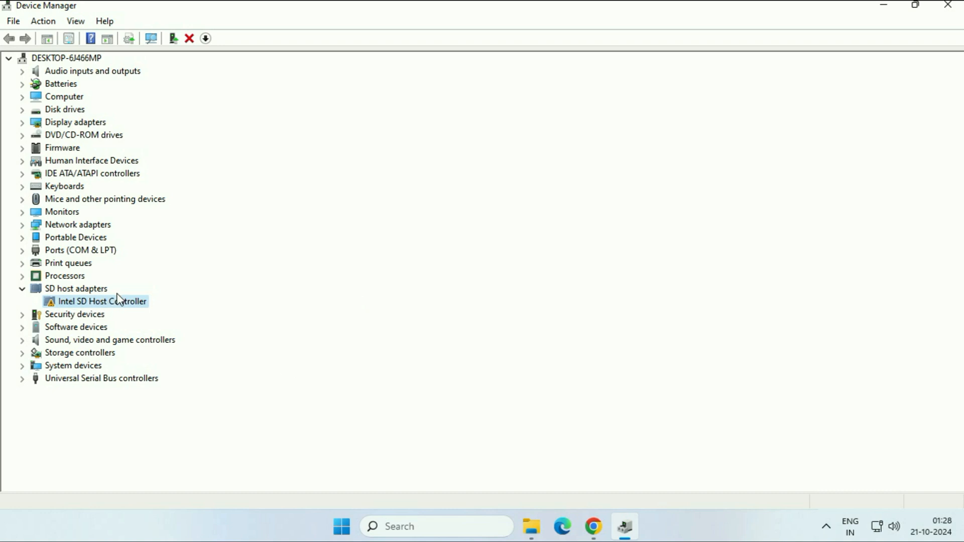
# Step: Uninstall the Intel SD Host Controller device and close Device Manager
pyautogui.rightClick(100, 301)
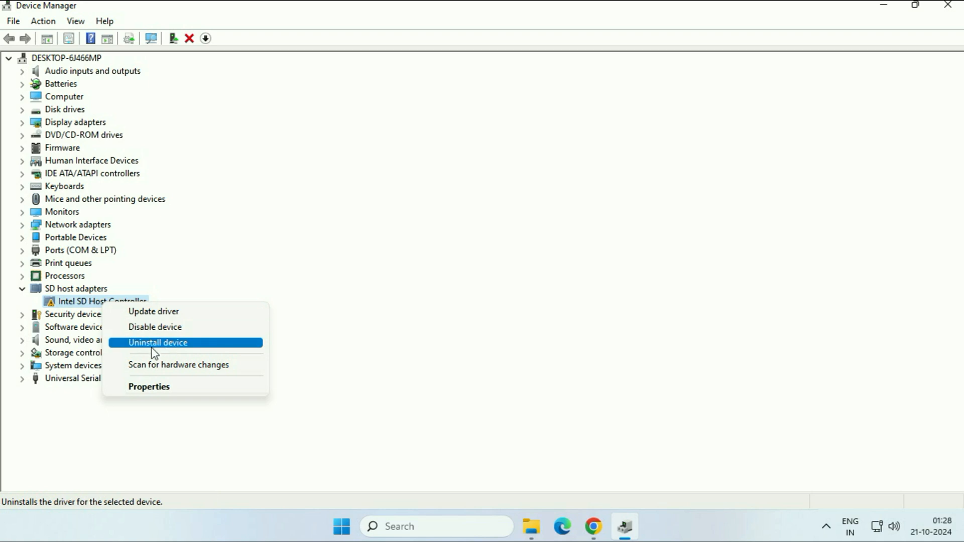
pyautogui.click(158, 343)
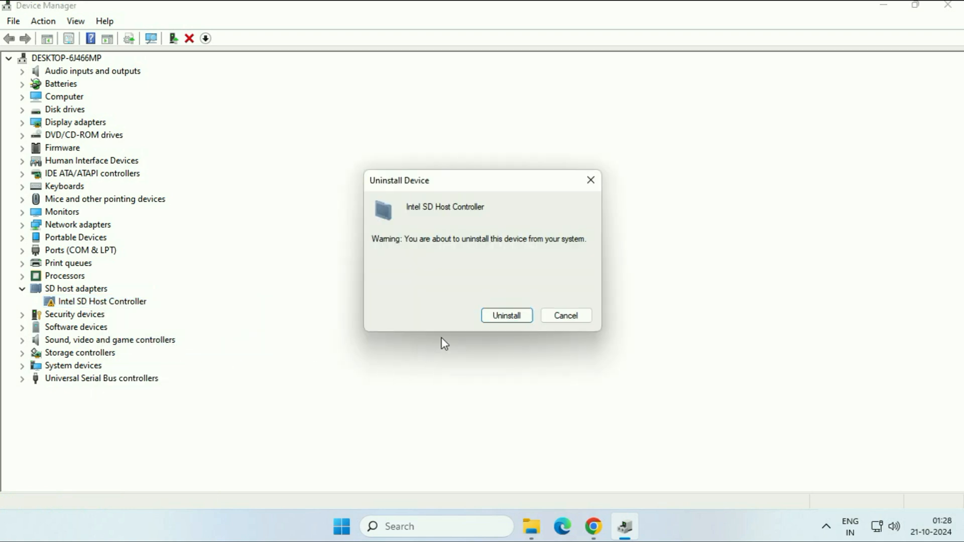
pyautogui.click(506, 315)
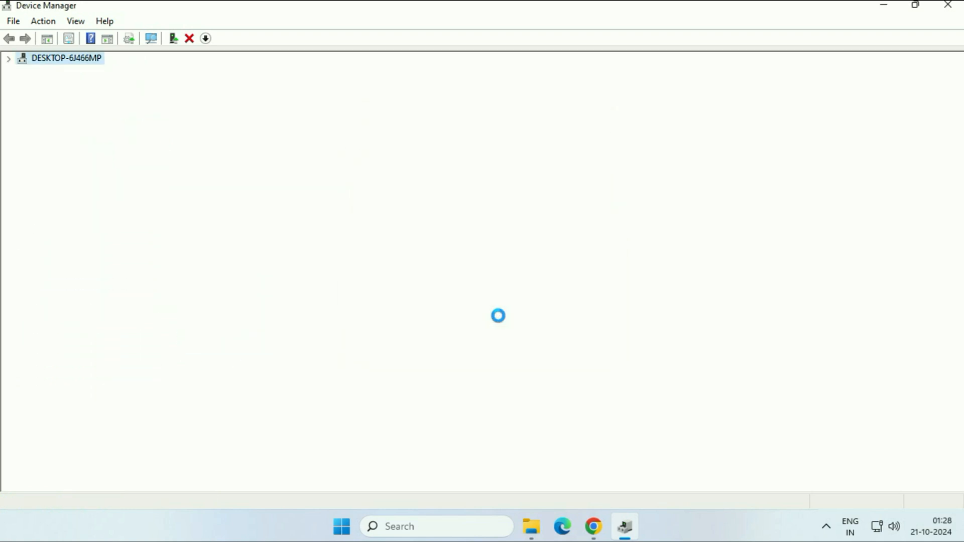
pyautogui.click(11, 61)
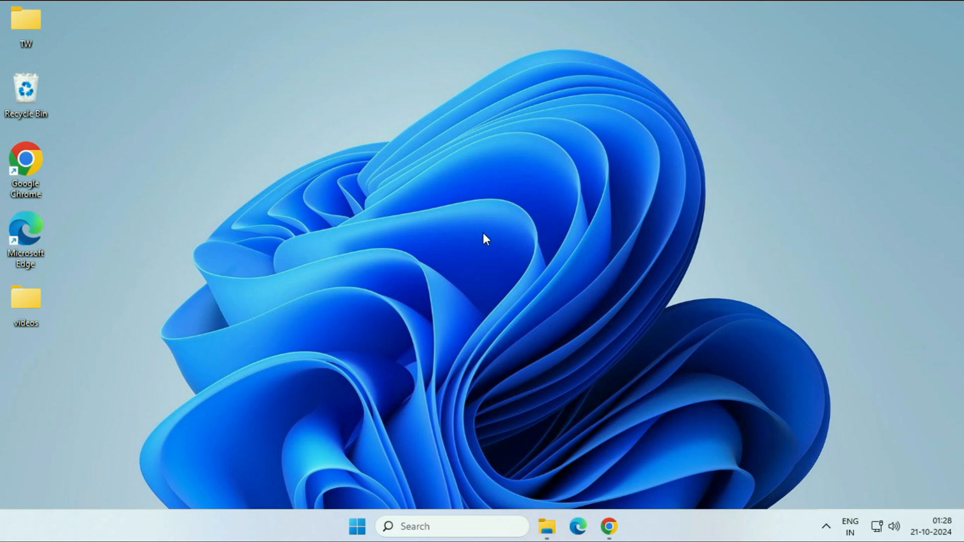
# Step: Search 'hp driver download' in Chrome, open HP Support drivers and choose the Laptop product type
pyautogui.click(608, 524)
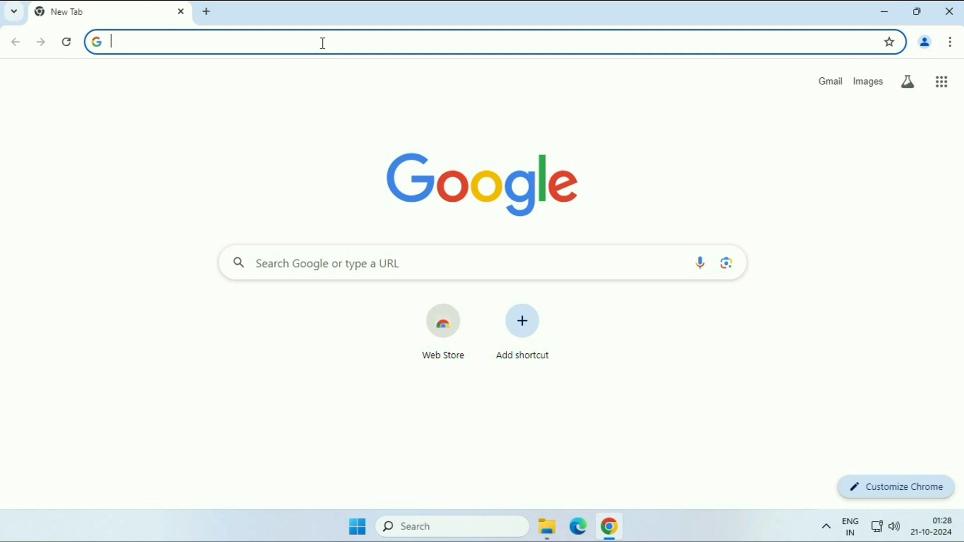
pyautogui.write('hp driver download')
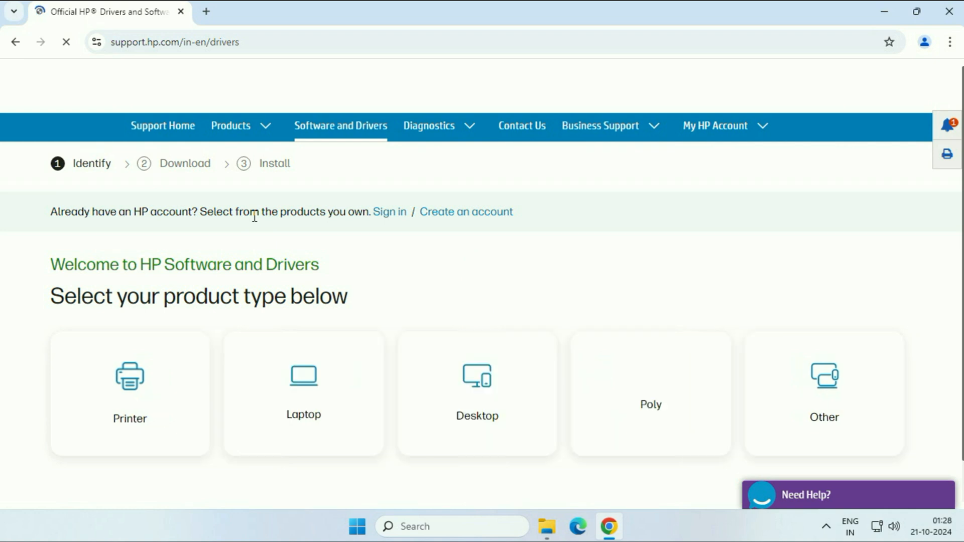
pyautogui.scroll(-3)
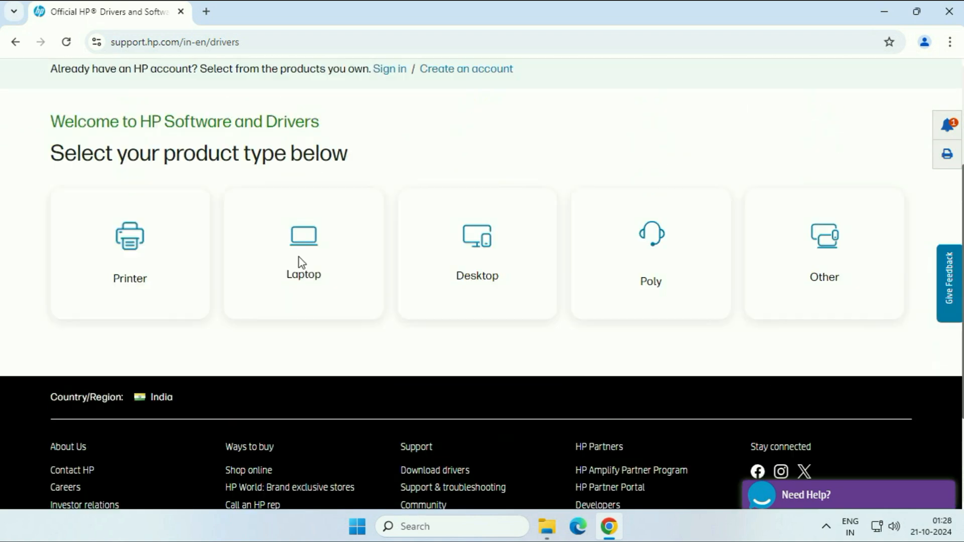
pyautogui.click(303, 260)
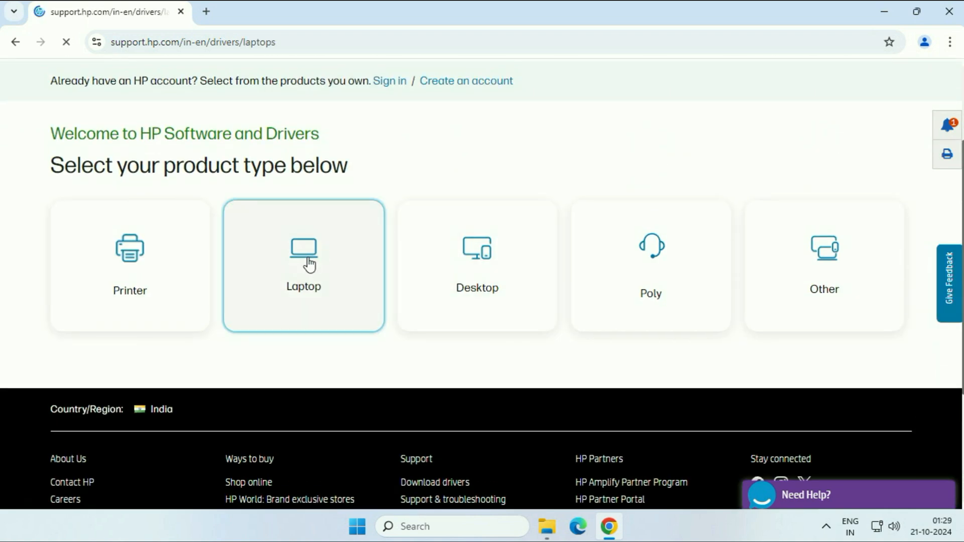
pyautogui.click(303, 263)
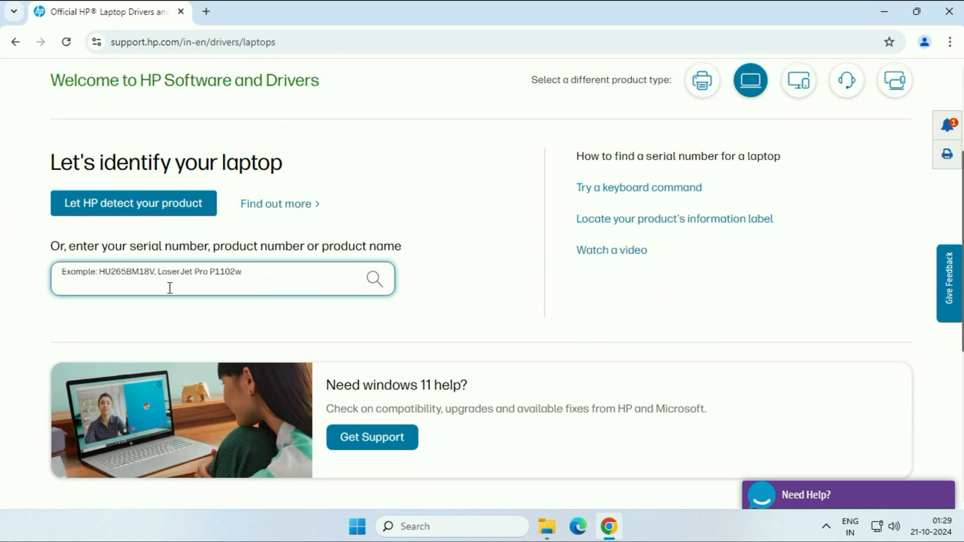
pyautogui.moveTo(373, 283)
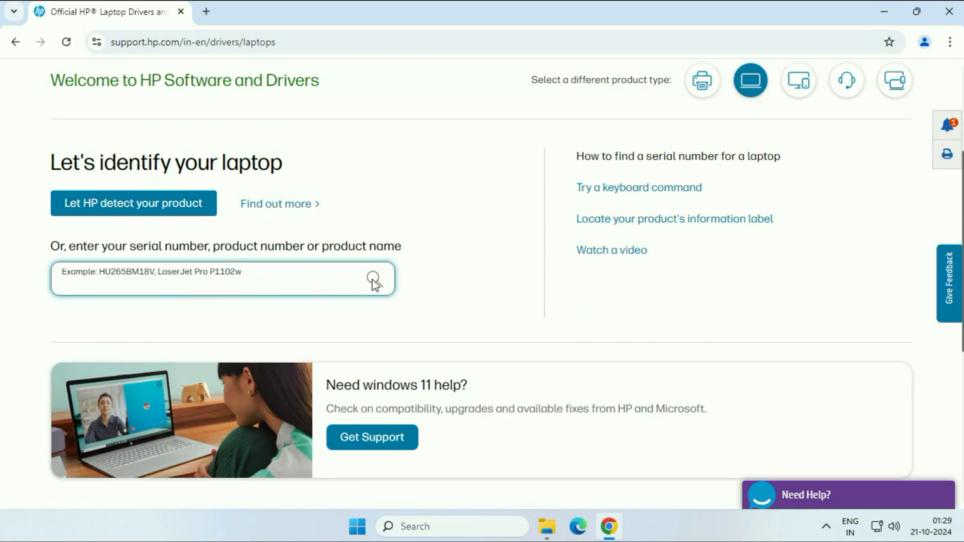